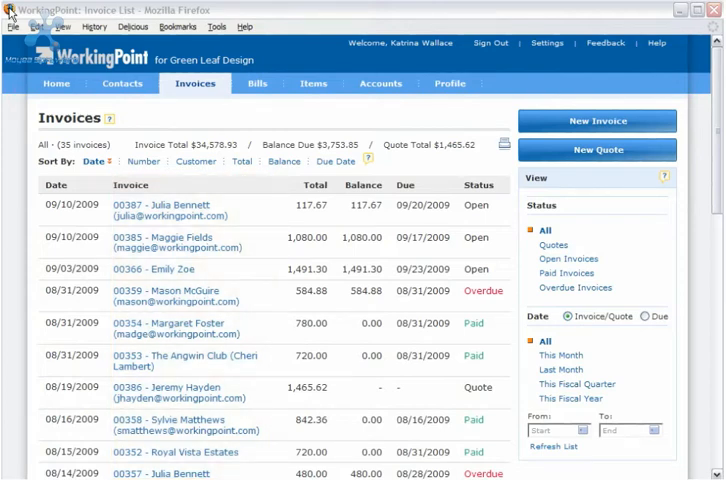
Step: Filter invoices by Due date to This Month, leaving 3 invoices totalling $2,688.97
click(314, 184)
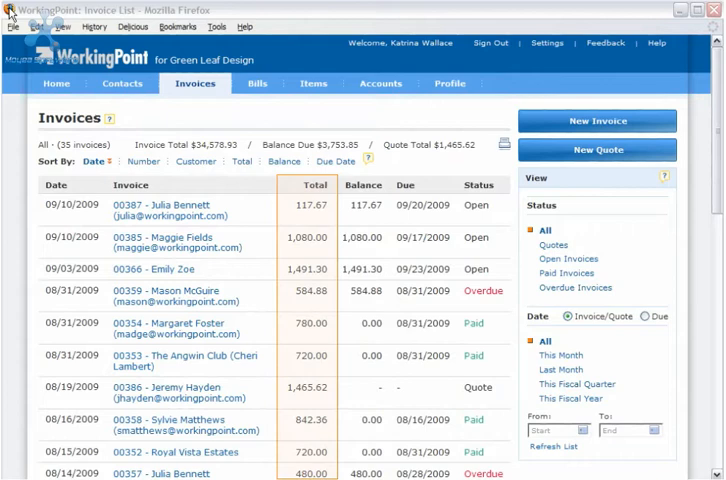
click(284, 162)
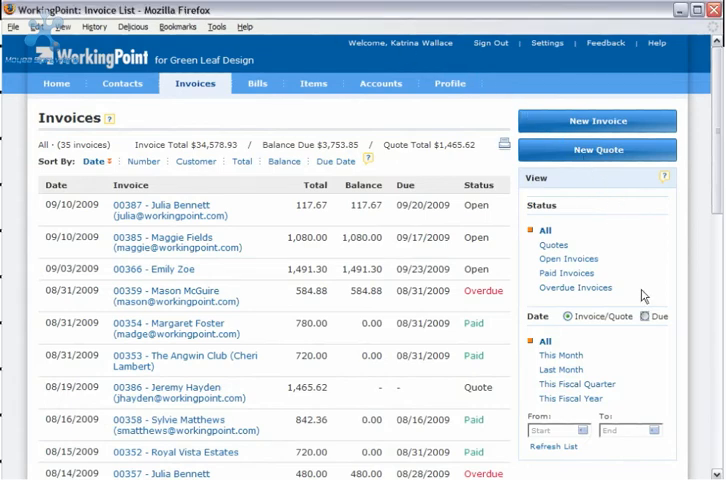
click(644, 316)
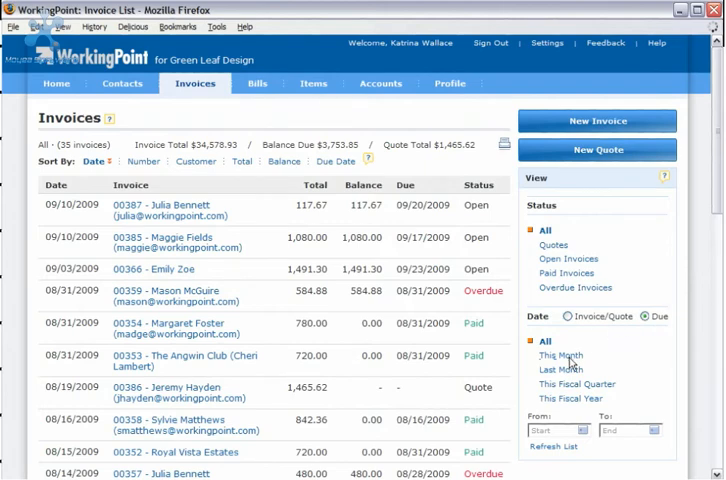
click(560, 356)
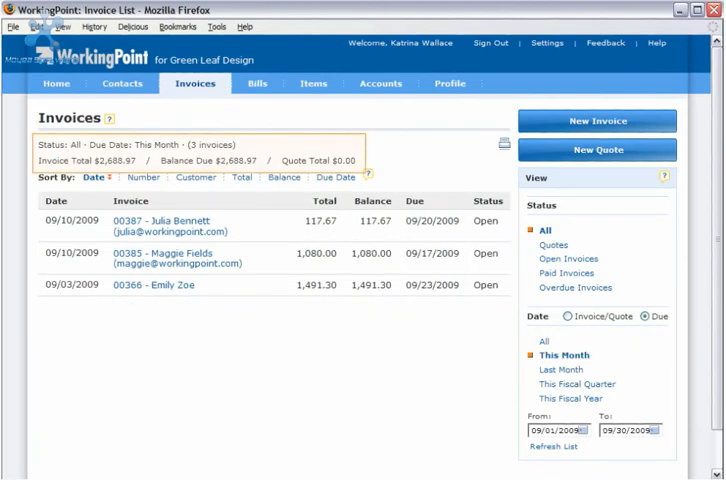